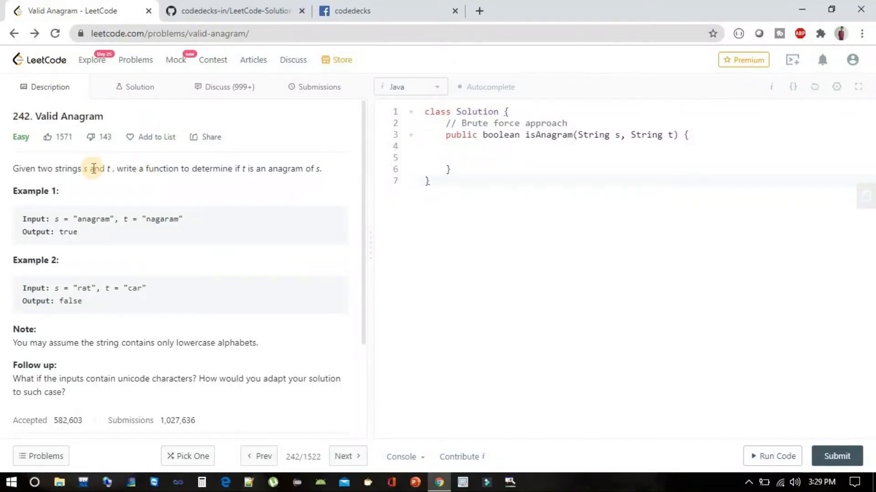
{"action": "mouse_move", "coordinate": [111, 169]}
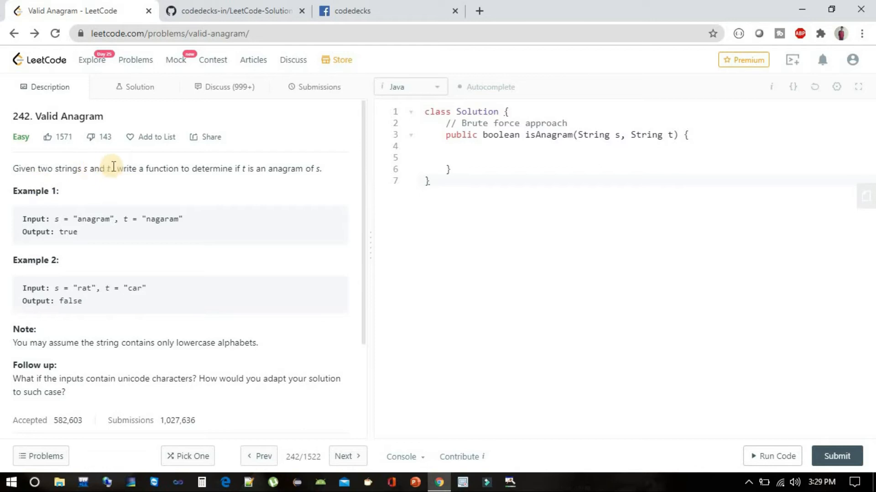
{"action": "mouse_move", "coordinate": [211, 169]}
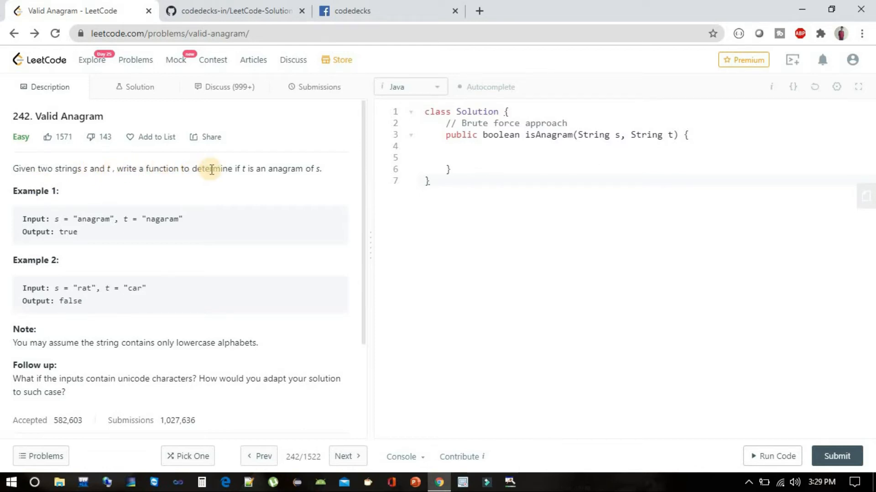
{"action": "mouse_move", "coordinate": [327, 176]}
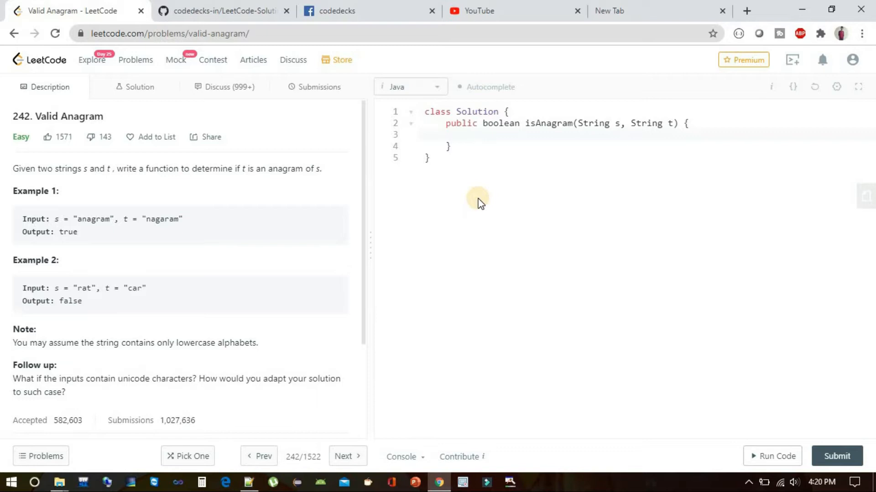
{"action": "mouse_move", "coordinate": [374, 244]}
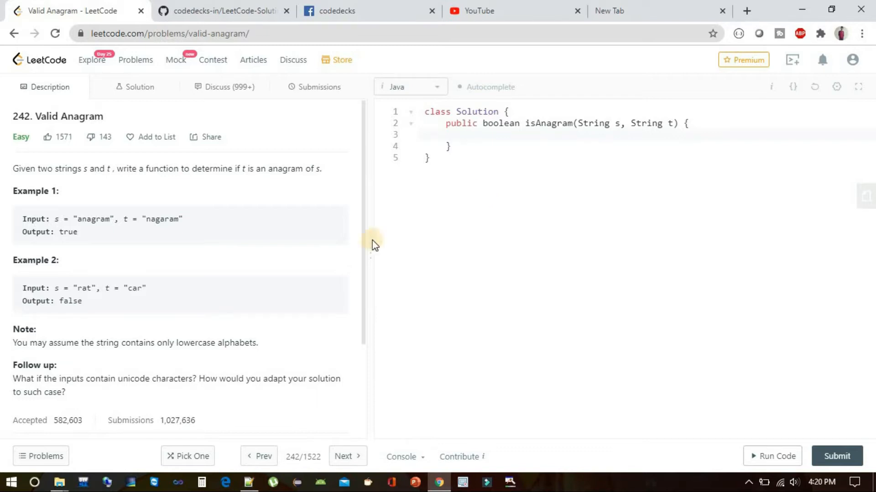
{"action": "mouse_move", "coordinate": [55, 217]}
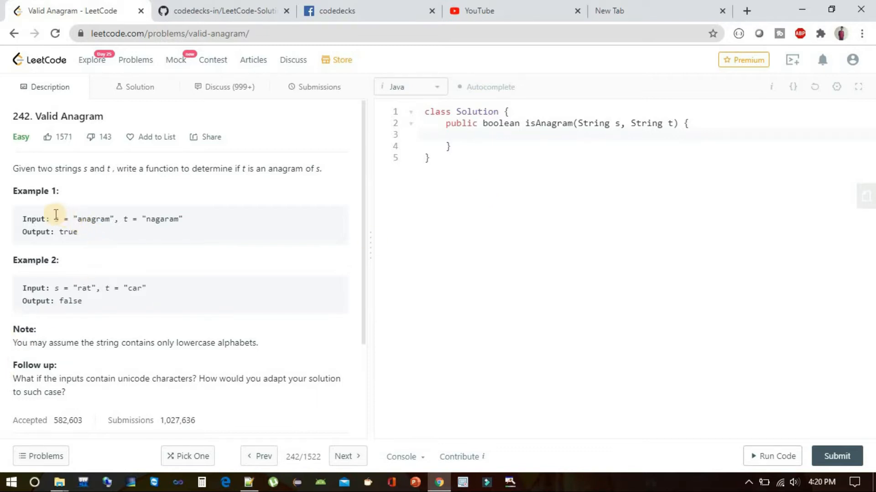
Step: Examine the first example, "anagram" versus "nagaram", before writing the isAnagram body
{"action": "double_click", "coordinate": [91, 218]}
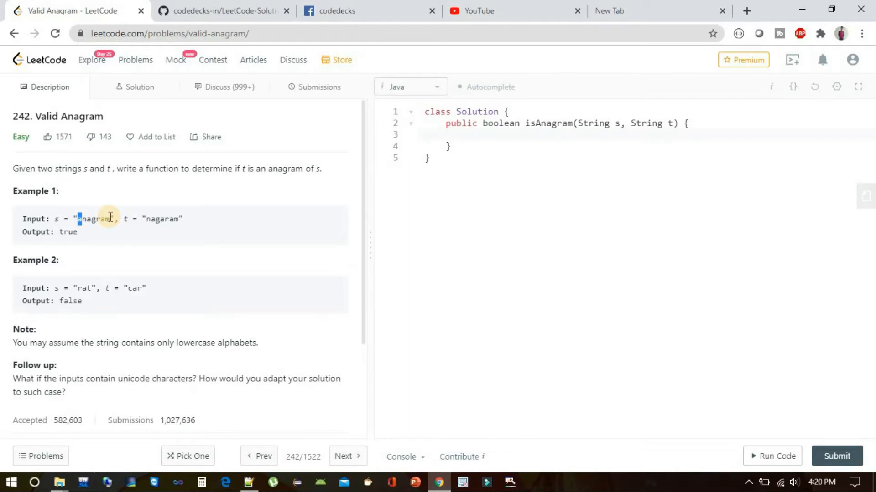
{"action": "mouse_move", "coordinate": [78, 219]}
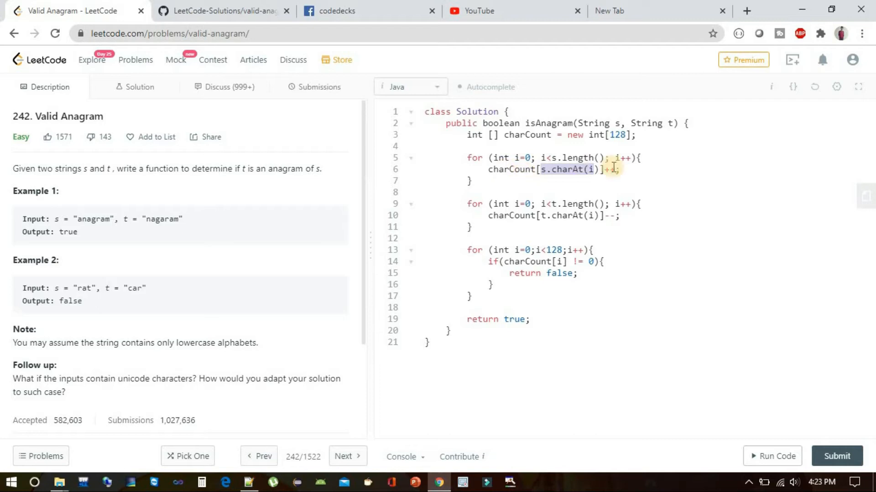
{"action": "left_click", "coordinate": [620, 169]}
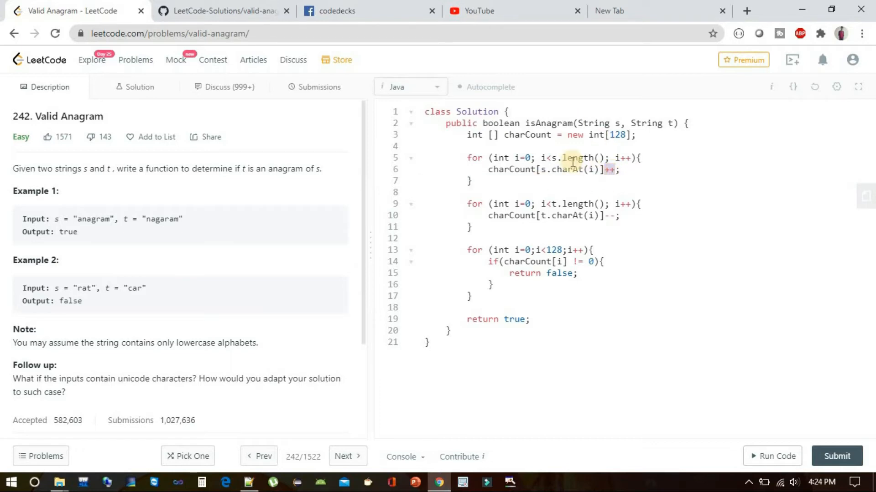
{"action": "mouse_move", "coordinate": [581, 170]}
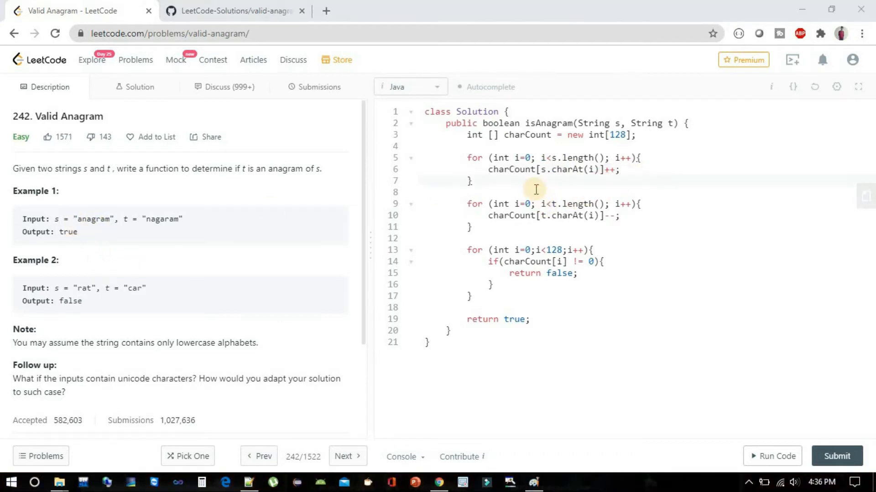
{"action": "mouse_move", "coordinate": [486, 155]}
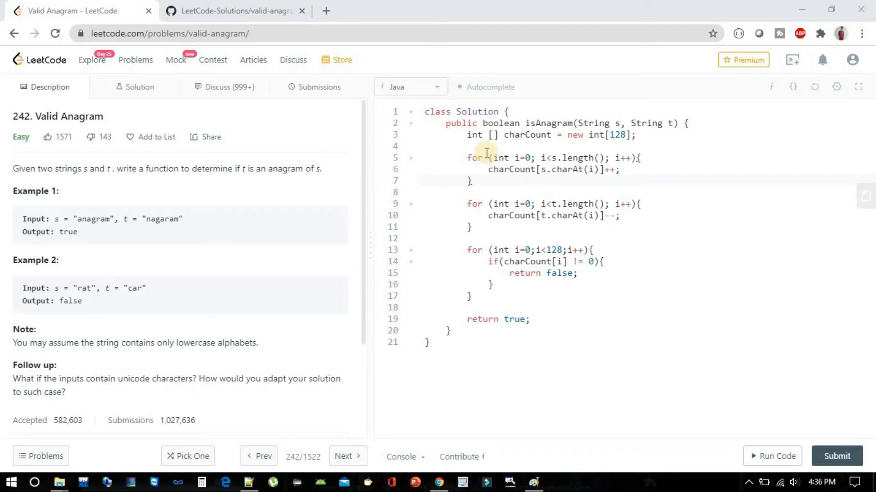
{"action": "mouse_move", "coordinate": [483, 170]}
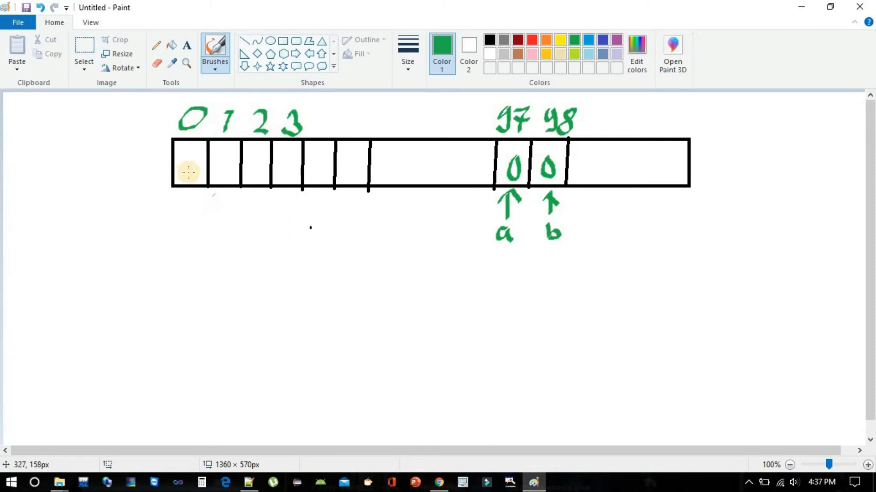
{"action": "mouse_move", "coordinate": [241, 152]}
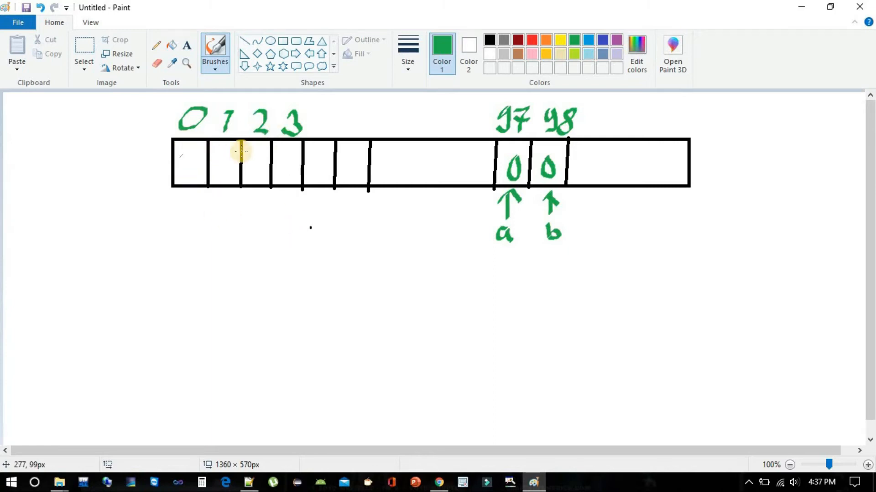
{"action": "mouse_move", "coordinate": [200, 143]}
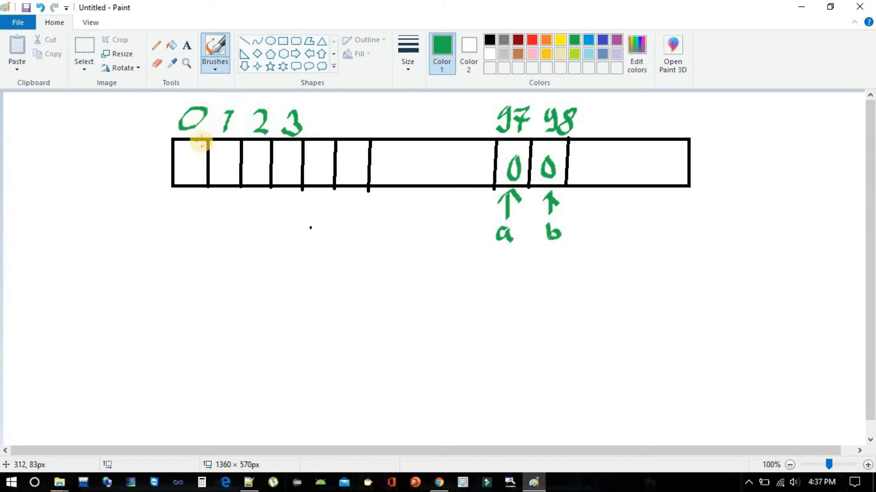
{"action": "mouse_move", "coordinate": [680, 120]}
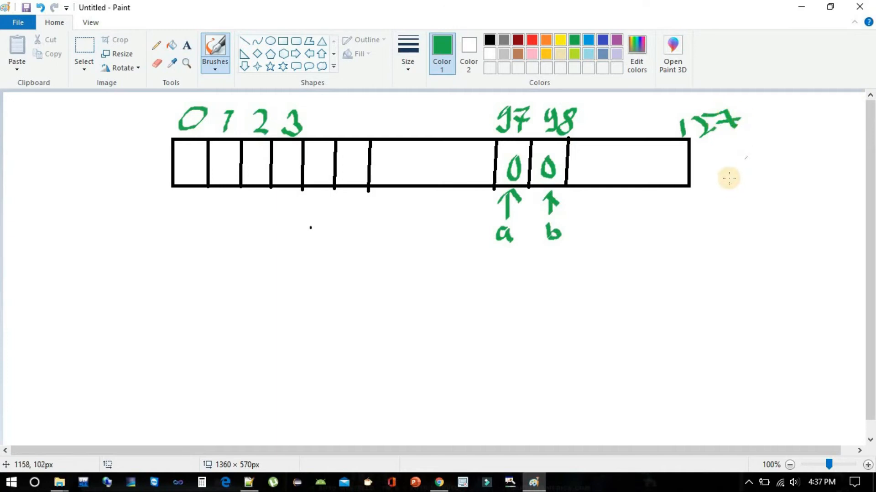
{"action": "mouse_move", "coordinate": [542, 103]}
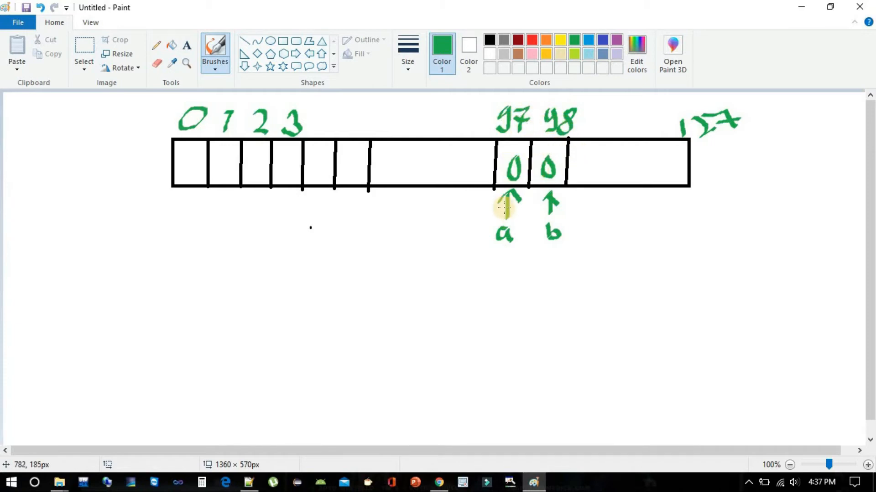
{"action": "mouse_move", "coordinate": [513, 223]}
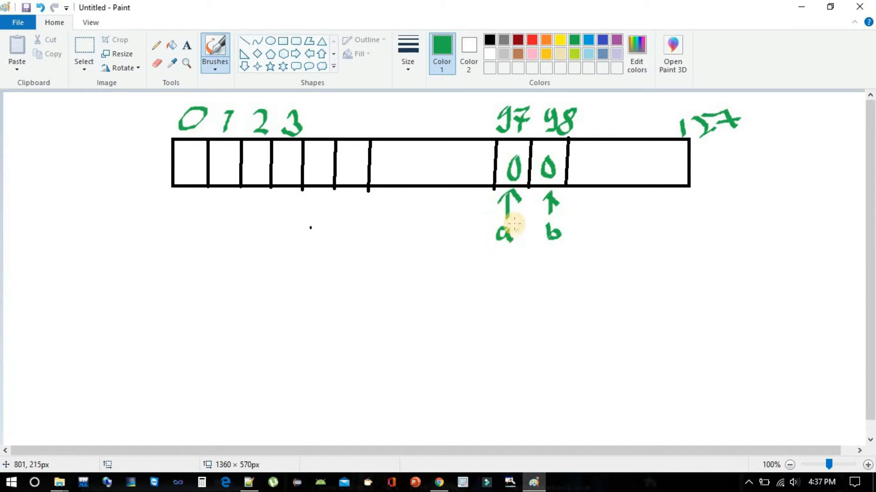
{"action": "mouse_move", "coordinate": [585, 163]}
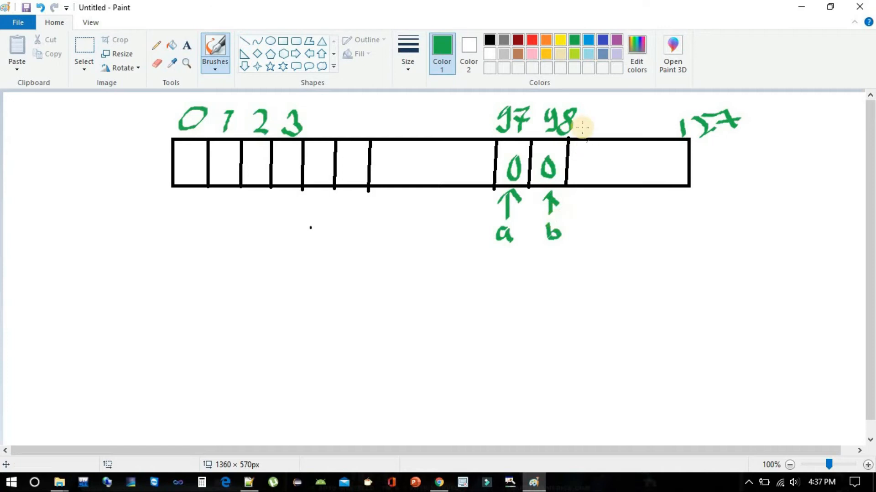
{"action": "mouse_move", "coordinate": [556, 215]}
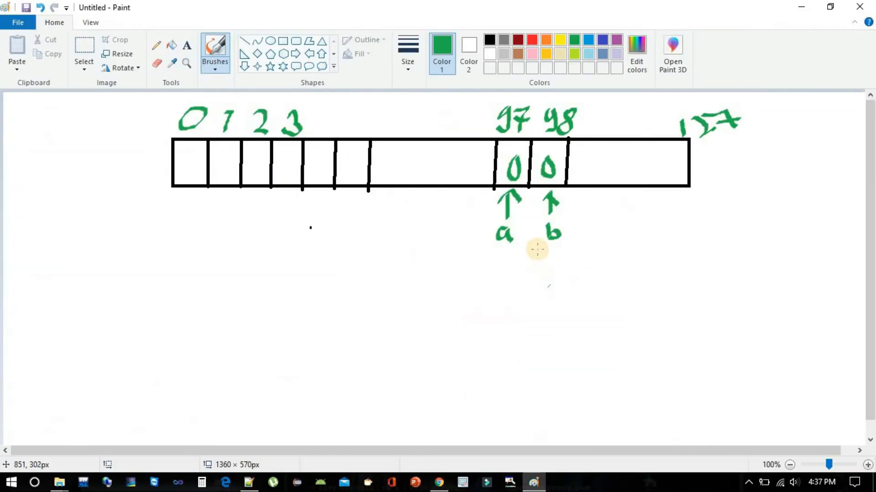
{"action": "mouse_move", "coordinate": [528, 236]}
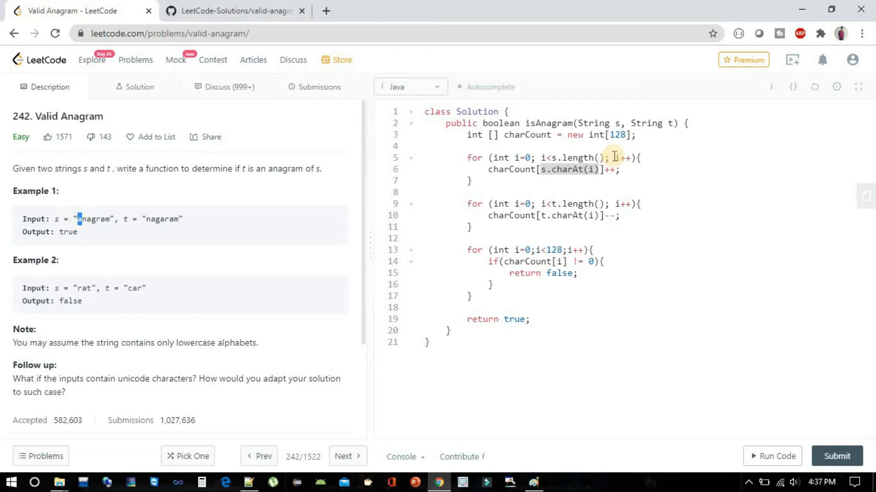
{"action": "mouse_move", "coordinate": [573, 180]}
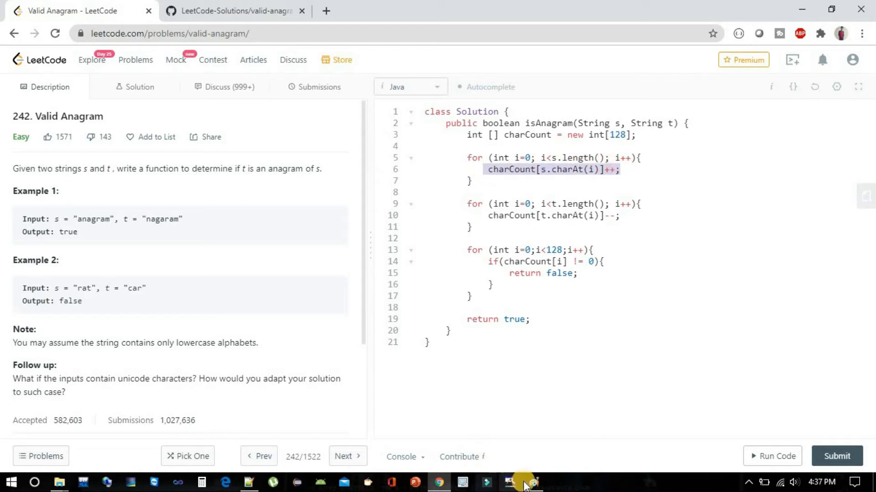
Step: Bring the Paint character-count array diagram back on screen
{"action": "left_click", "coordinate": [509, 481]}
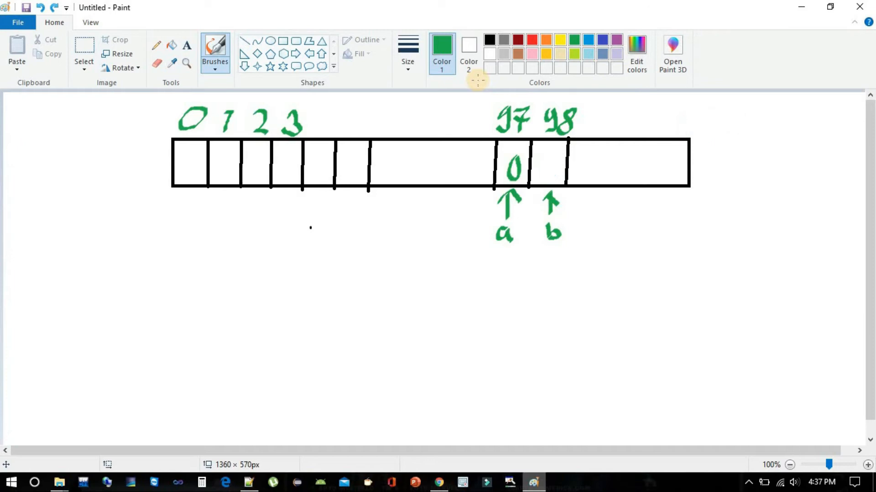
Step: Return to the Paint array sketch to mark slot 97 as 1 for the first 'a'
{"action": "left_click", "coordinate": [513, 166]}
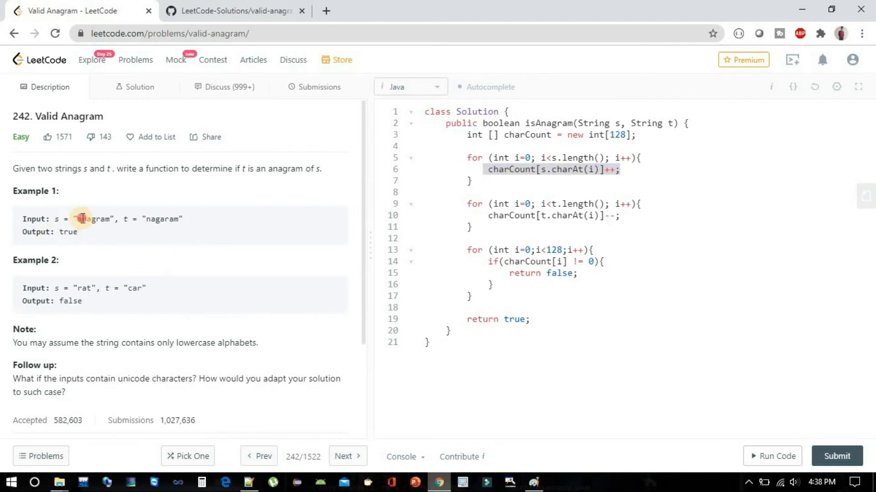
{"action": "left_click", "coordinate": [532, 482]}
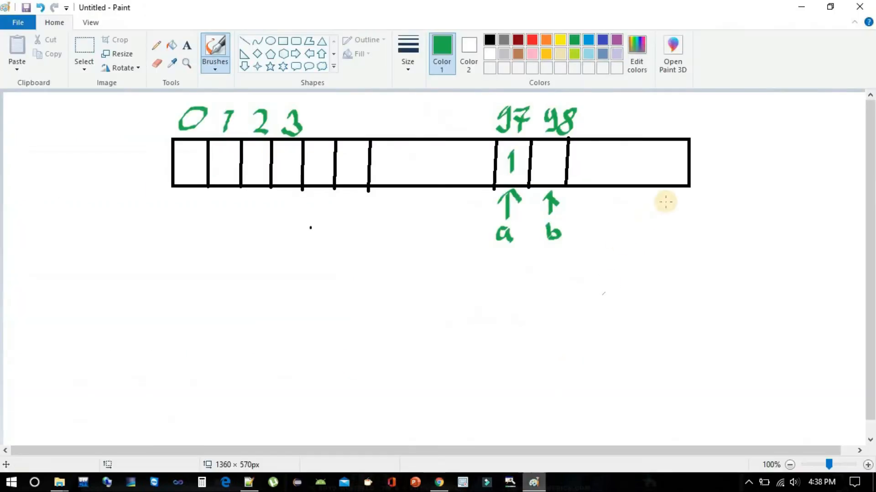
{"action": "mouse_move", "coordinate": [623, 145]}
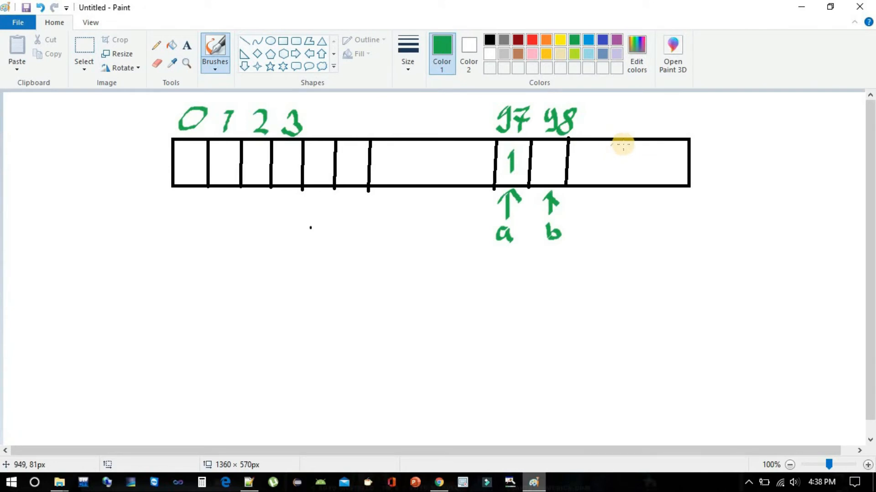
{"action": "mouse_move", "coordinate": [623, 193]}
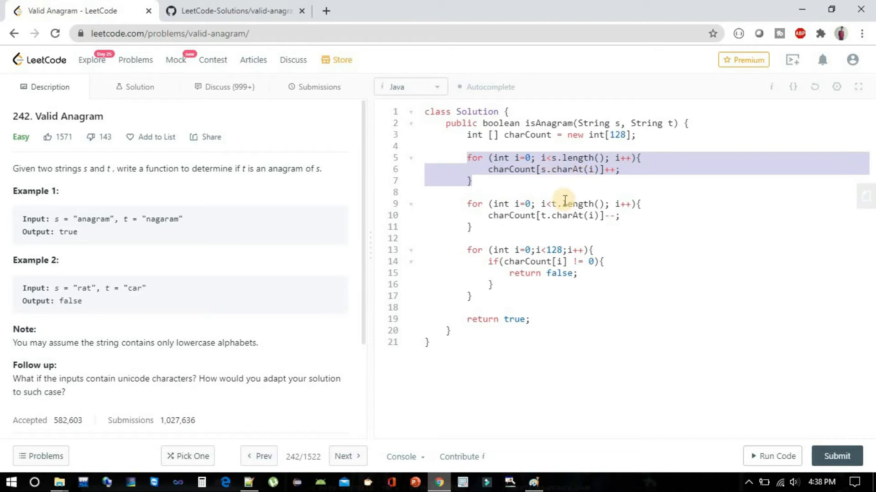
Step: Walk through both counting loops and update the sketch so slot 97 reads 3 and 'n' reads 1
{"action": "left_click", "coordinate": [468, 204]}
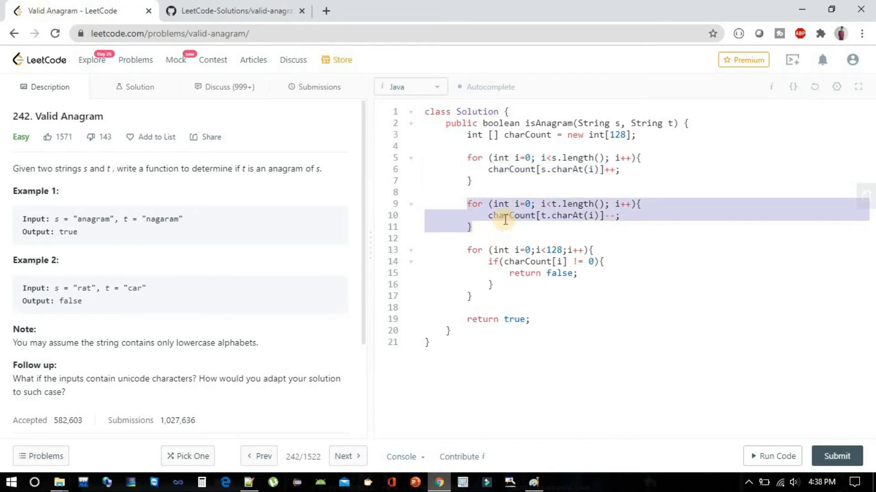
{"action": "left_click", "coordinate": [496, 232]}
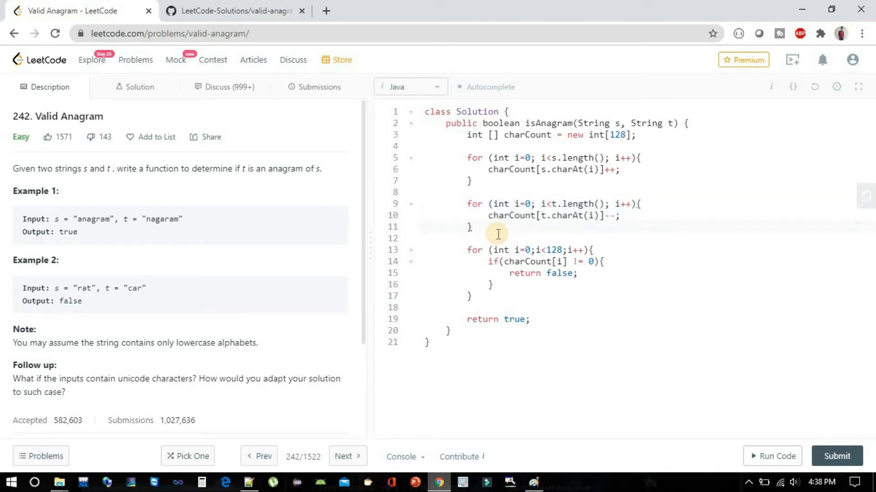
{"action": "double_click", "coordinate": [151, 219]}
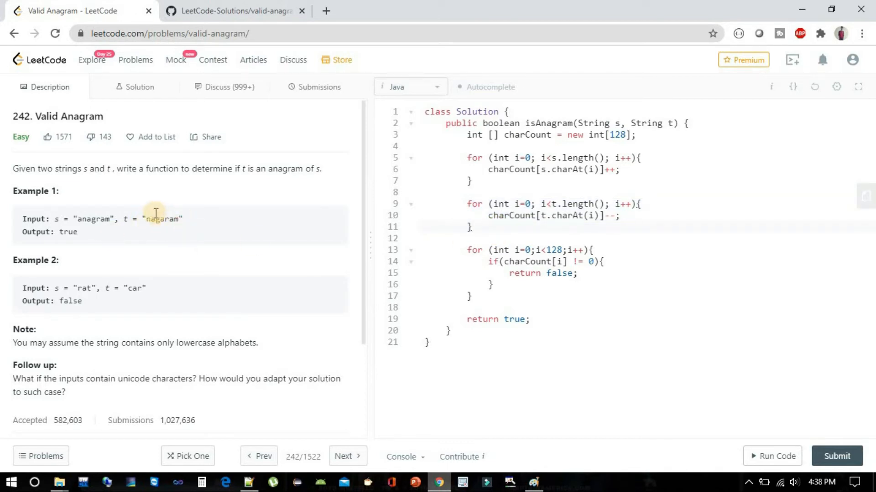
{"action": "mouse_move", "coordinate": [507, 218]}
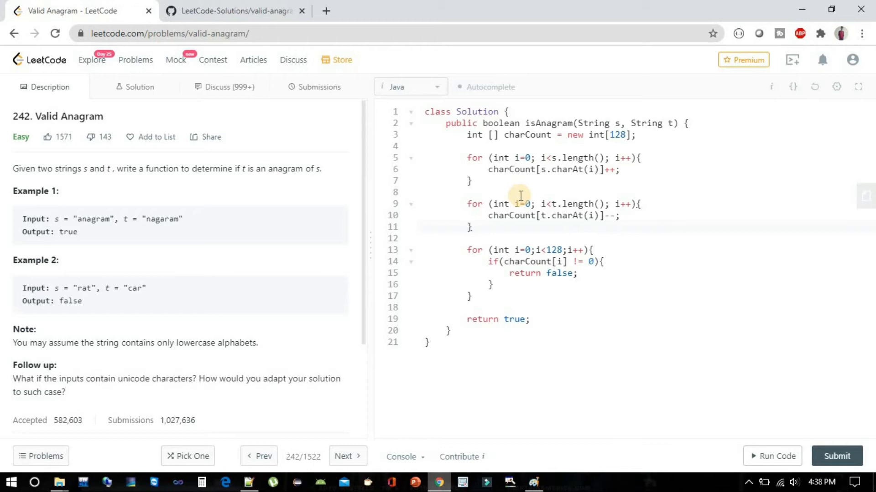
{"action": "mouse_move", "coordinate": [515, 181]}
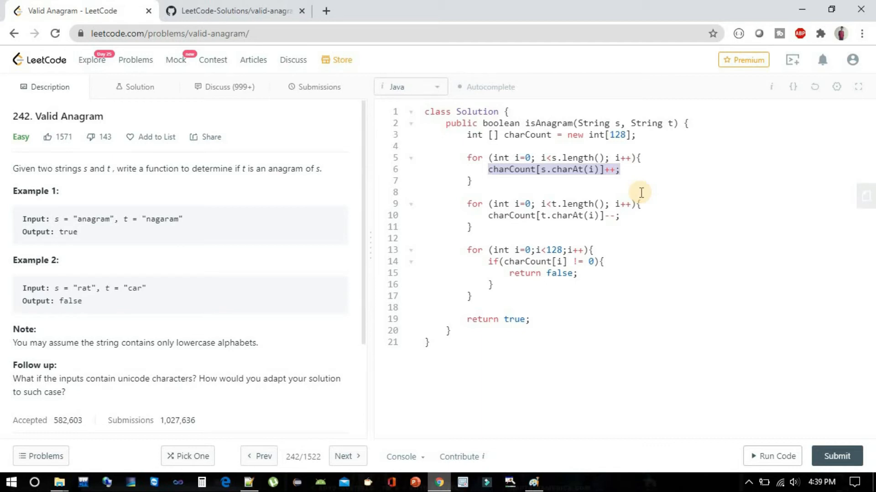
{"action": "mouse_move", "coordinate": [489, 221]}
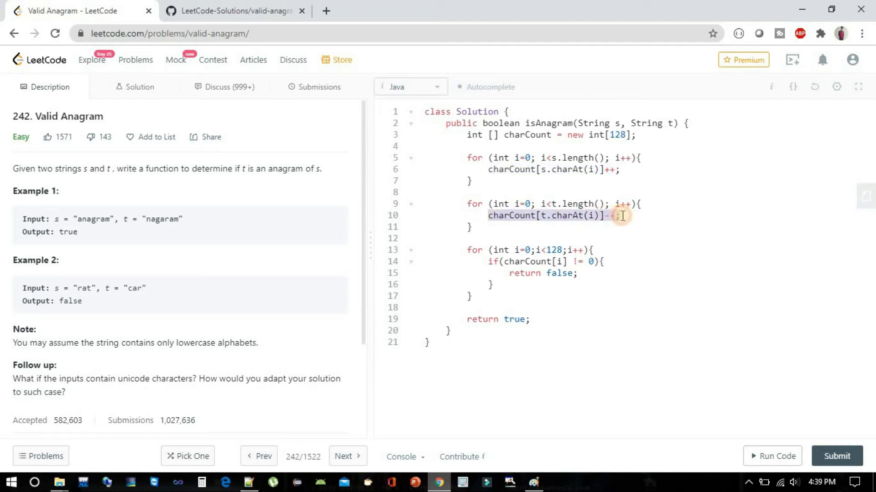
{"action": "mouse_move", "coordinate": [619, 234]}
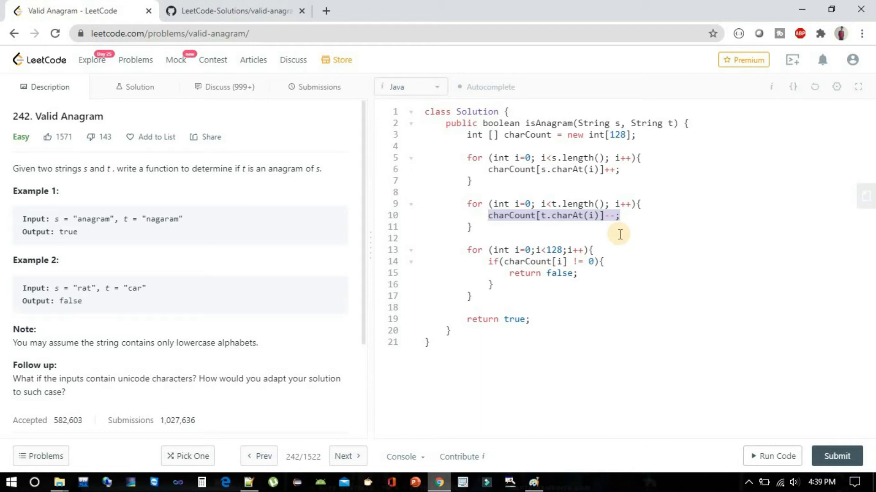
{"action": "mouse_move", "coordinate": [56, 208]}
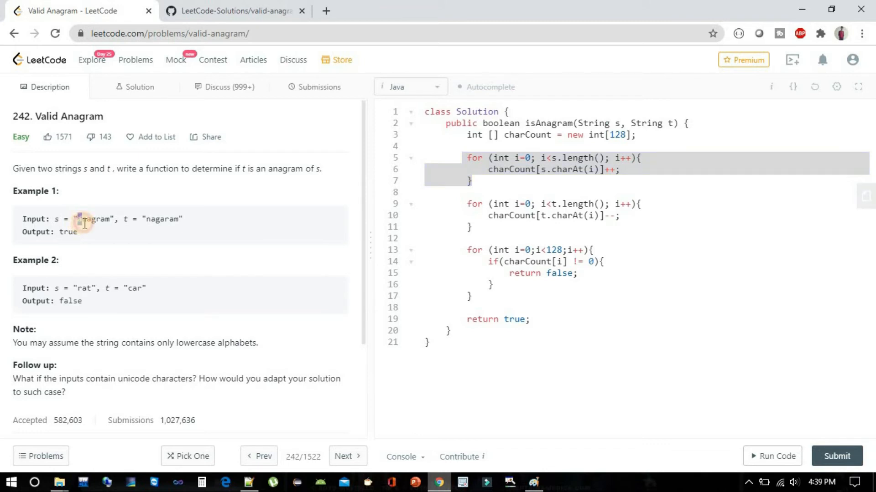
{"action": "double_click", "coordinate": [90, 219]}
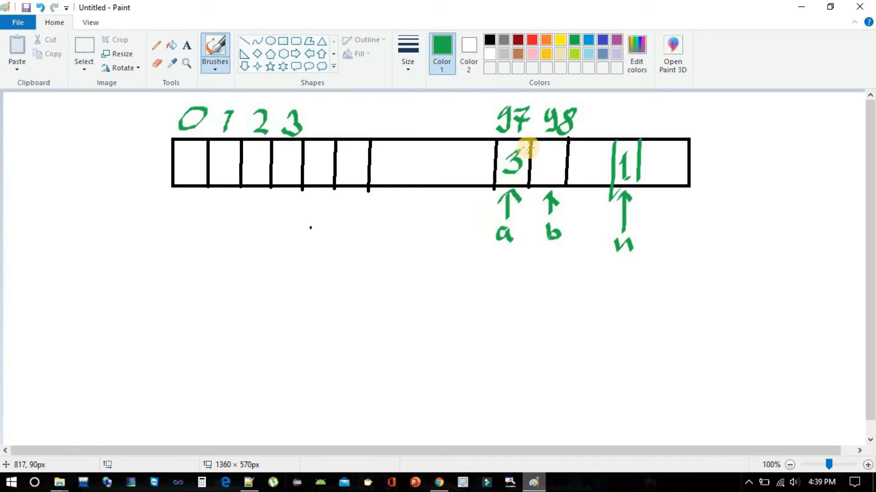
{"action": "mouse_move", "coordinate": [418, 477]}
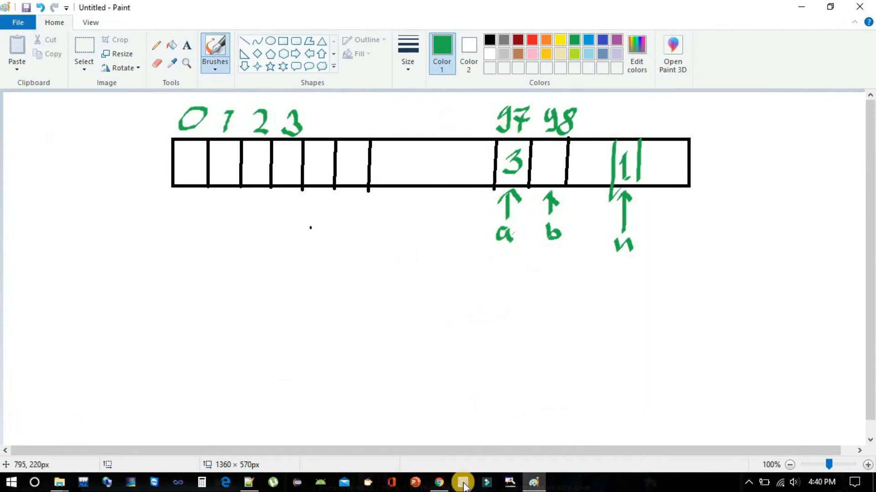
{"action": "left_click", "coordinate": [438, 482]}
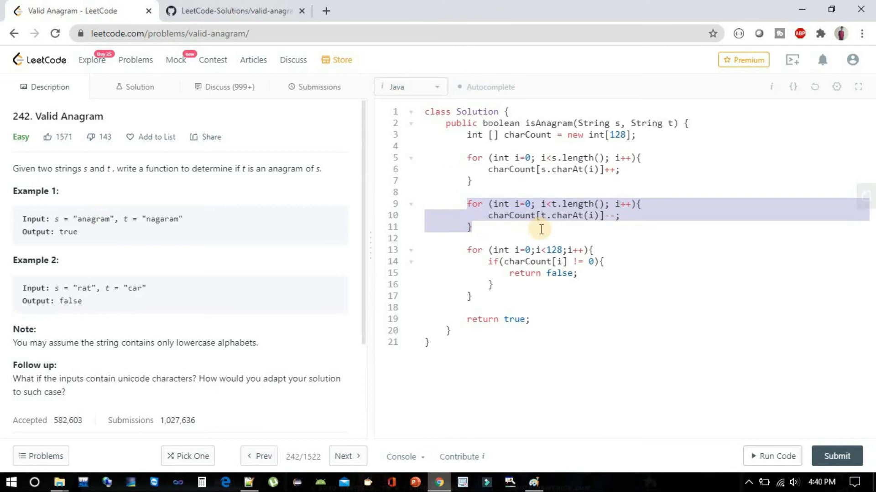
{"action": "mouse_move", "coordinate": [141, 219]}
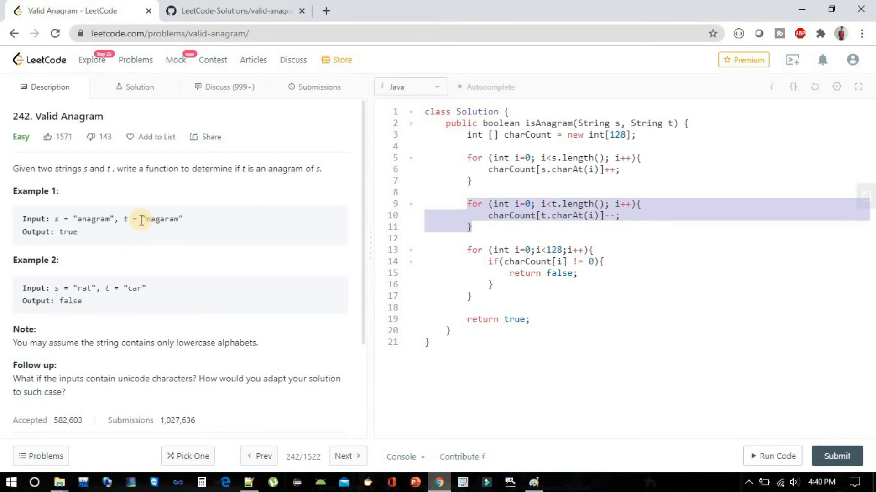
{"action": "mouse_move", "coordinate": [155, 223]}
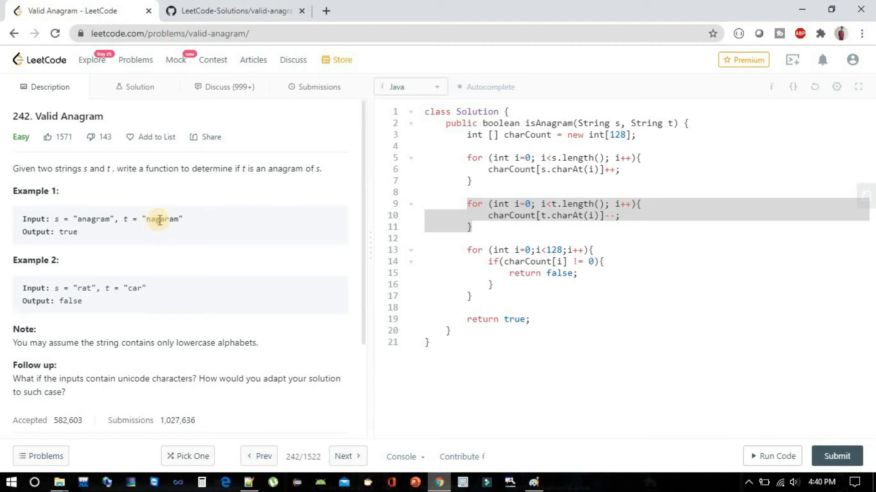
Step: Strike through the 3 in slot 97 of the sketch, then resume on the second loop in the code
{"action": "left_click", "coordinate": [532, 482]}
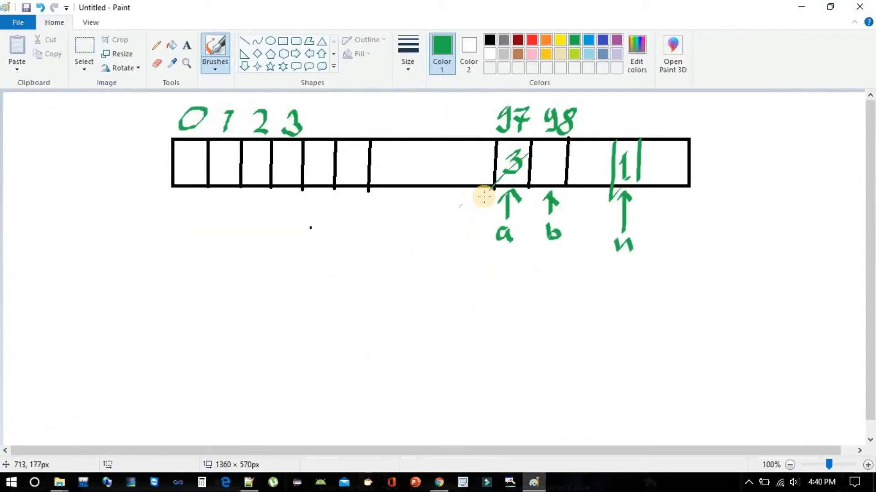
{"action": "mouse_move", "coordinate": [472, 215]}
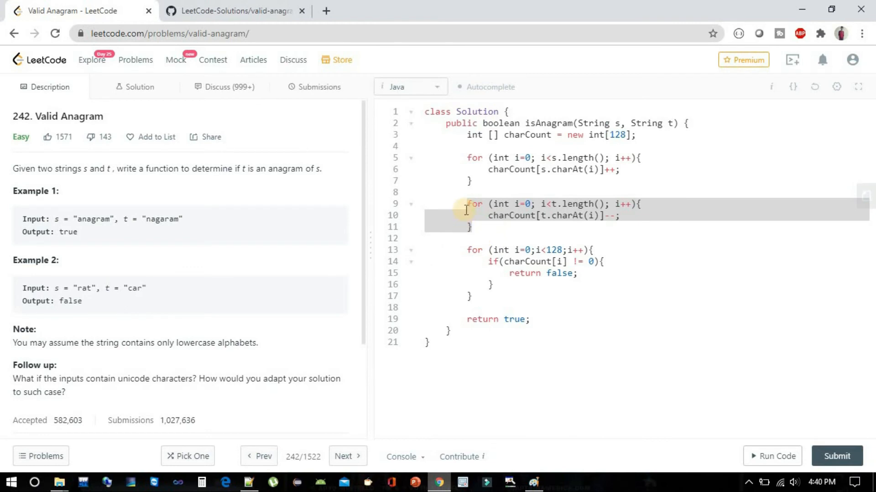
{"action": "left_click", "coordinate": [497, 228]}
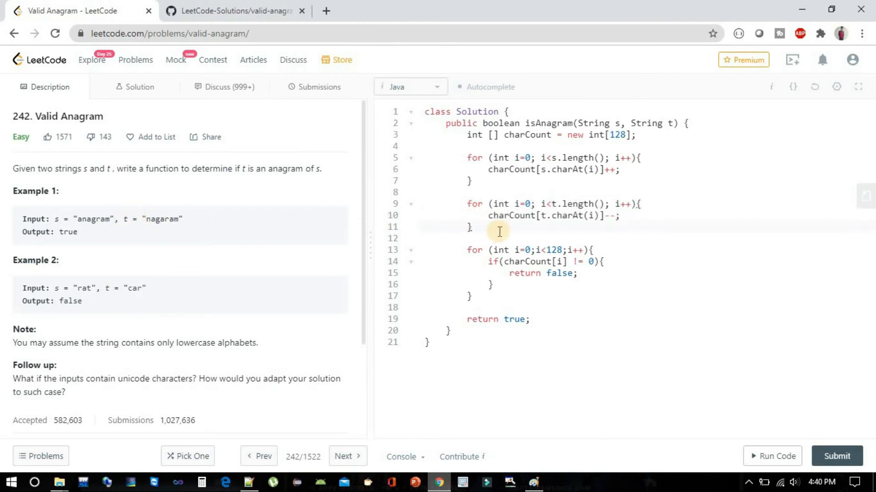
{"action": "mouse_move", "coordinate": [497, 220]}
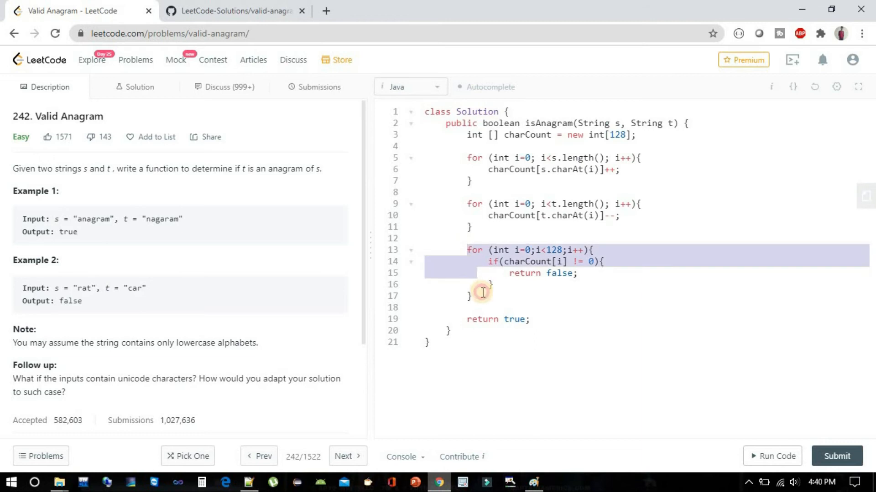
{"action": "left_click", "coordinate": [523, 262]}
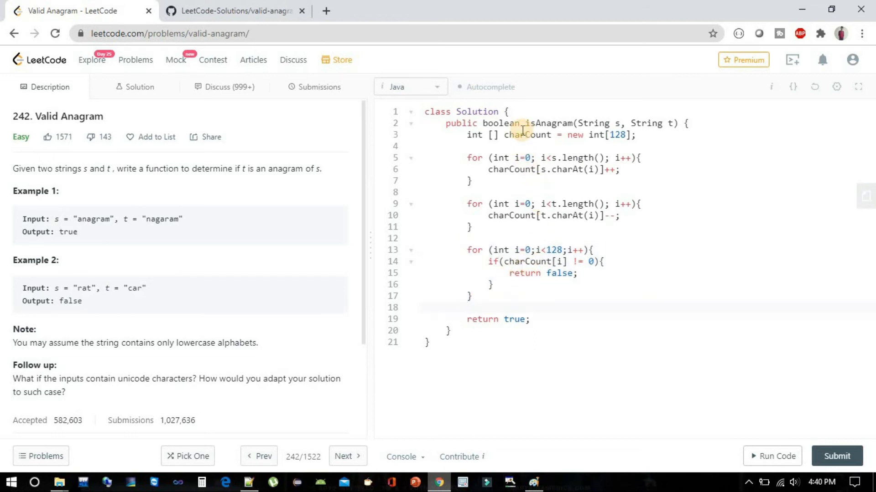
{"action": "double_click", "coordinate": [527, 135]}
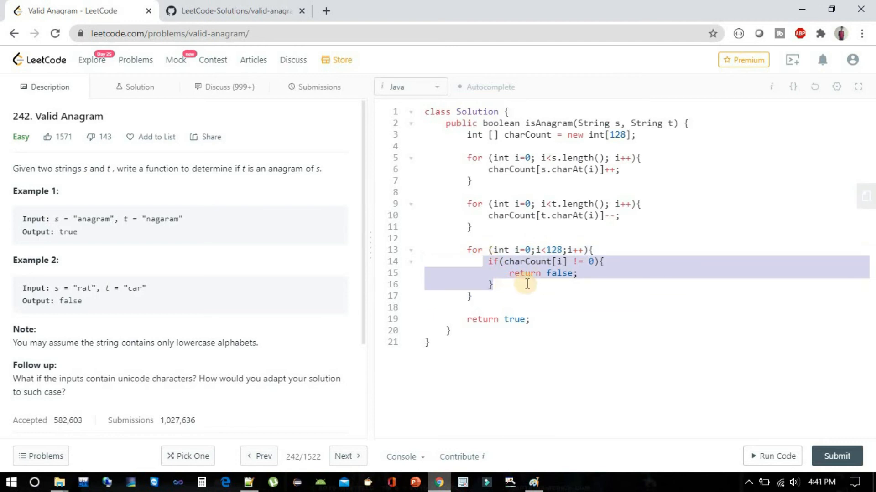
{"action": "left_click", "coordinate": [519, 319]}
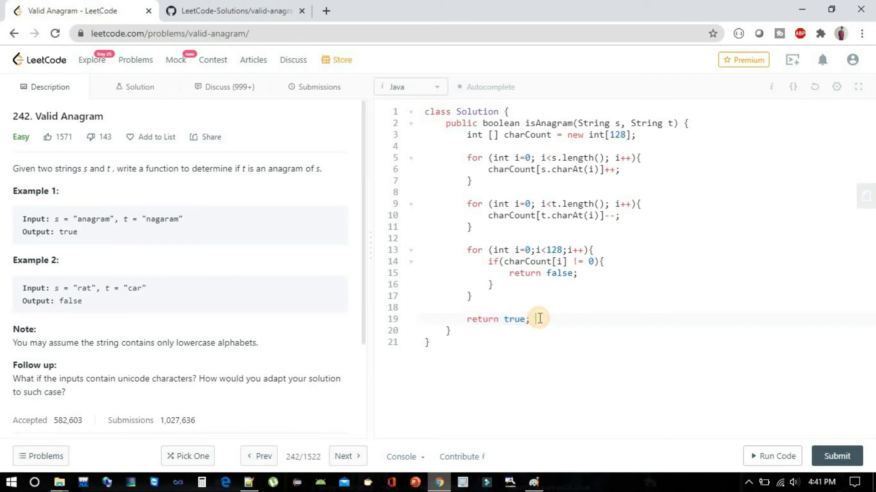
{"action": "mouse_move", "coordinate": [455, 196]}
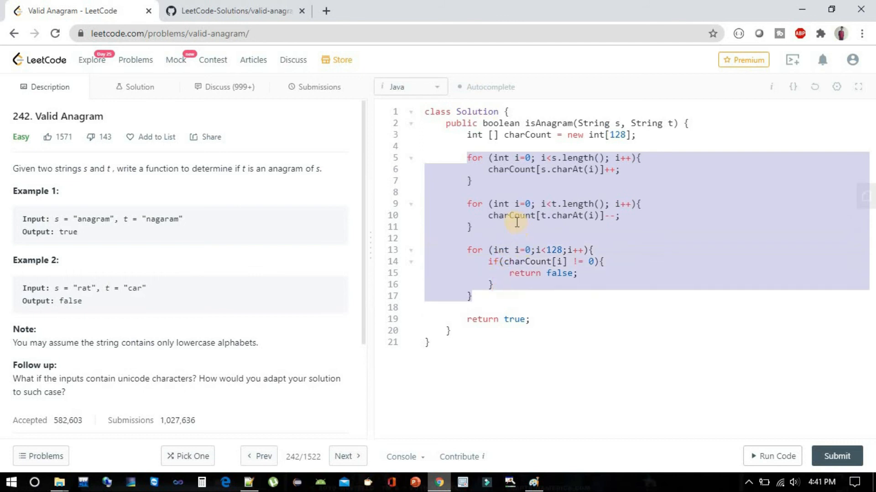
{"action": "left_click", "coordinate": [493, 169]}
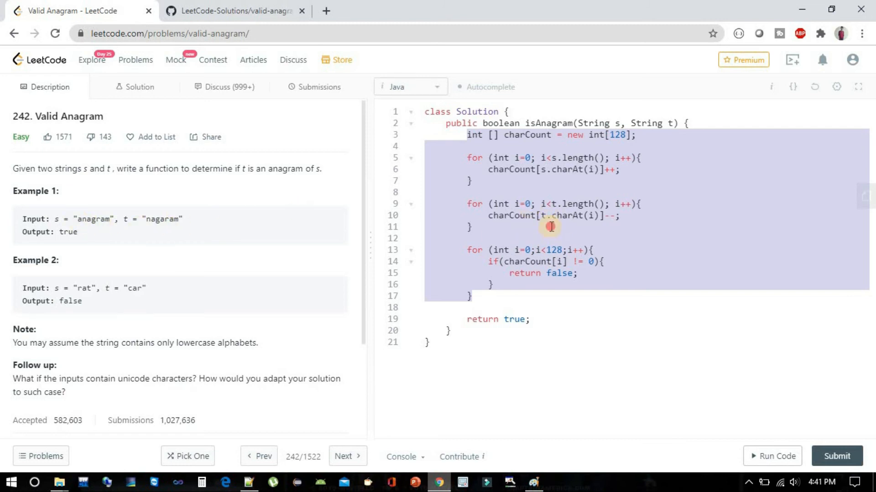
{"action": "left_click", "coordinate": [471, 203]}
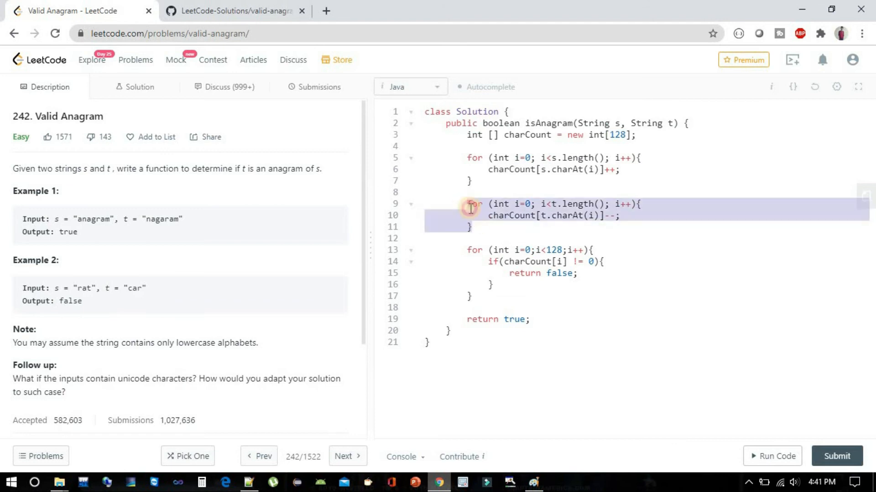
{"action": "mouse_move", "coordinate": [584, 217]}
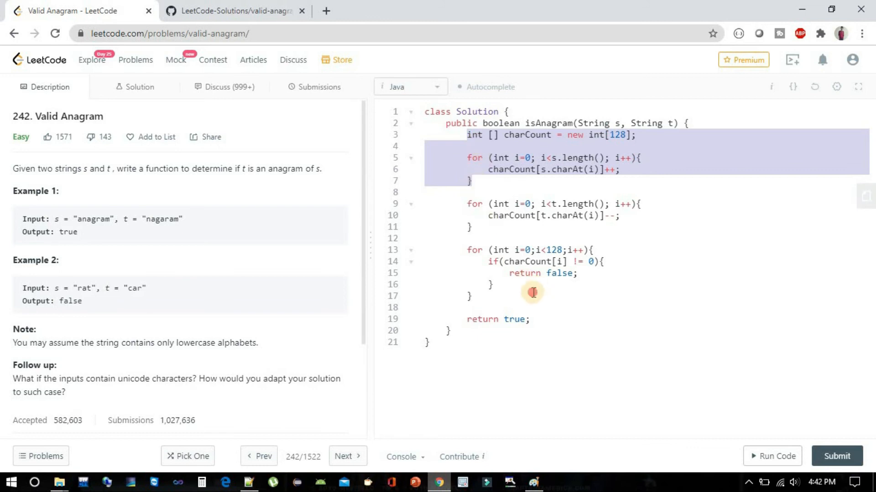
{"action": "left_click", "coordinate": [770, 397]}
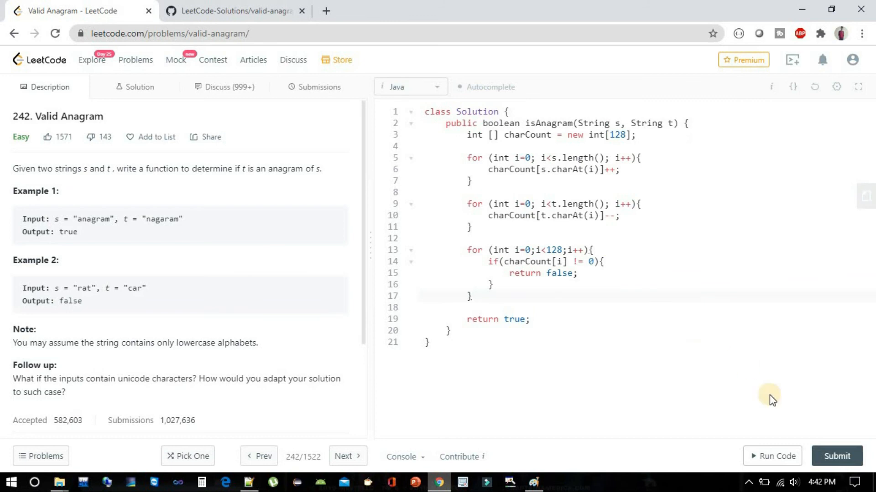
{"action": "mouse_move", "coordinate": [617, 275]}
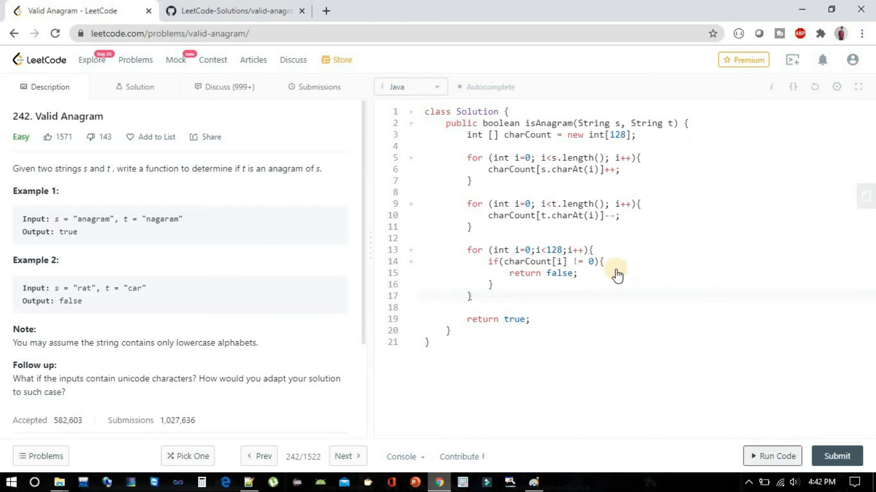
Step: Run the solution on the sample case, getting Accepted with output true for anagram/nagaram
{"action": "left_click", "coordinate": [771, 456]}
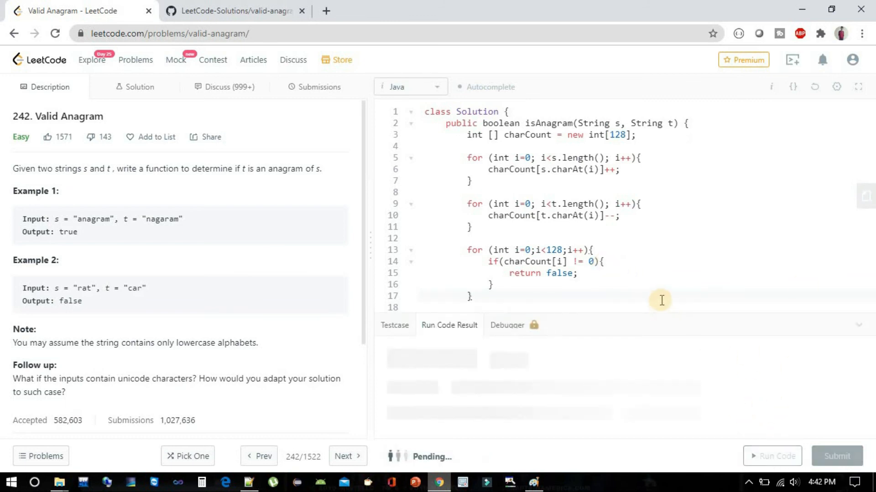
{"action": "left_click", "coordinate": [777, 456]}
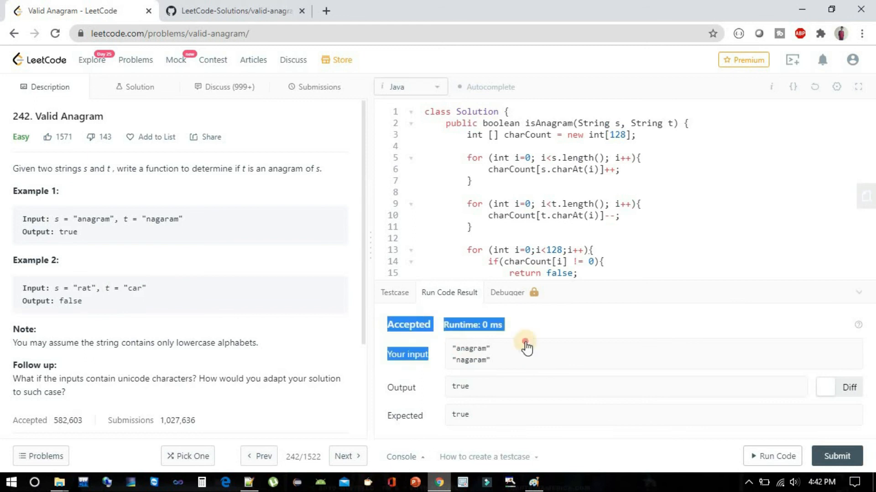
{"action": "mouse_move", "coordinate": [792, 413]}
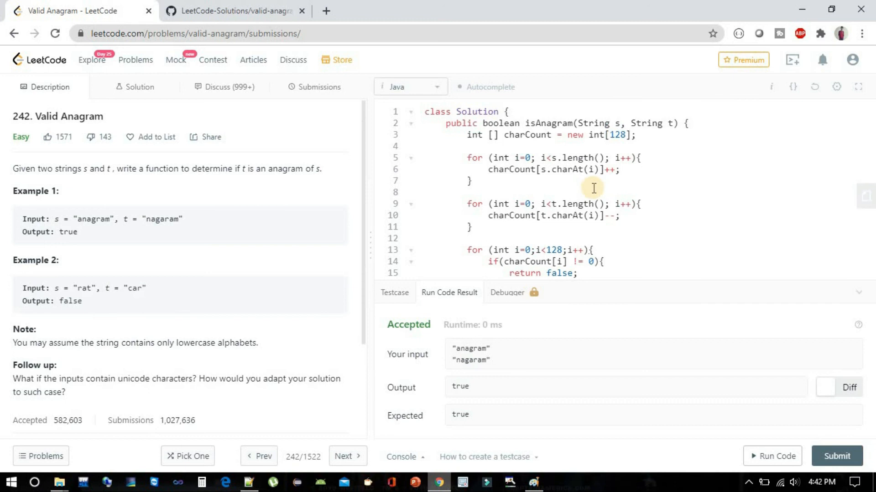
Step: Submit the solution and review the Accepted result at 3 ms, faster than 81.60% of Java submissions
{"action": "left_click", "coordinate": [320, 87]}
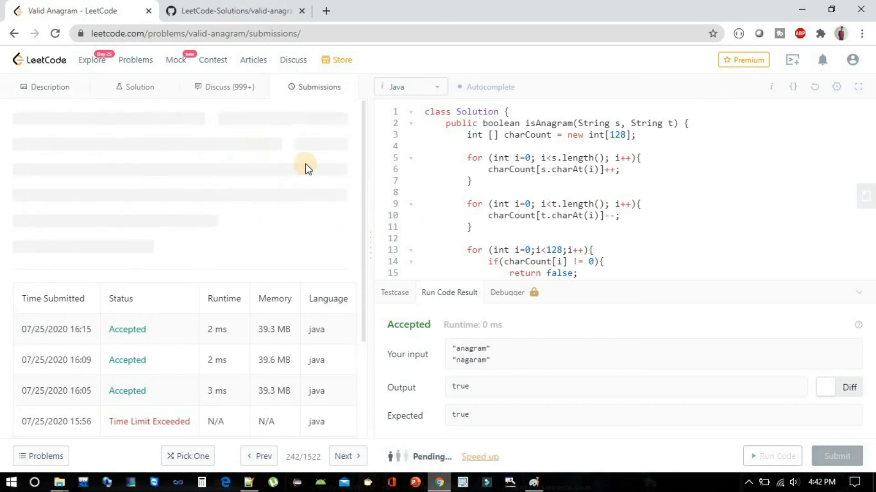
{"action": "mouse_move", "coordinate": [581, 218]}
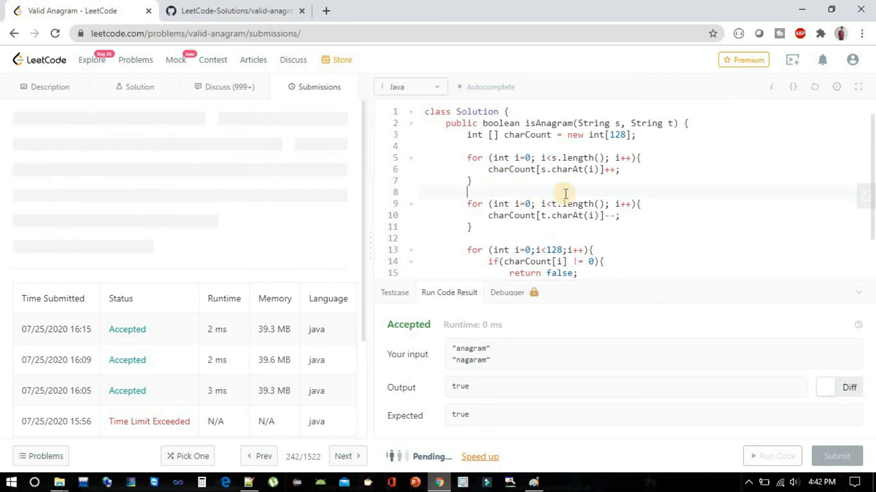
{"action": "left_click", "coordinate": [837, 456]}
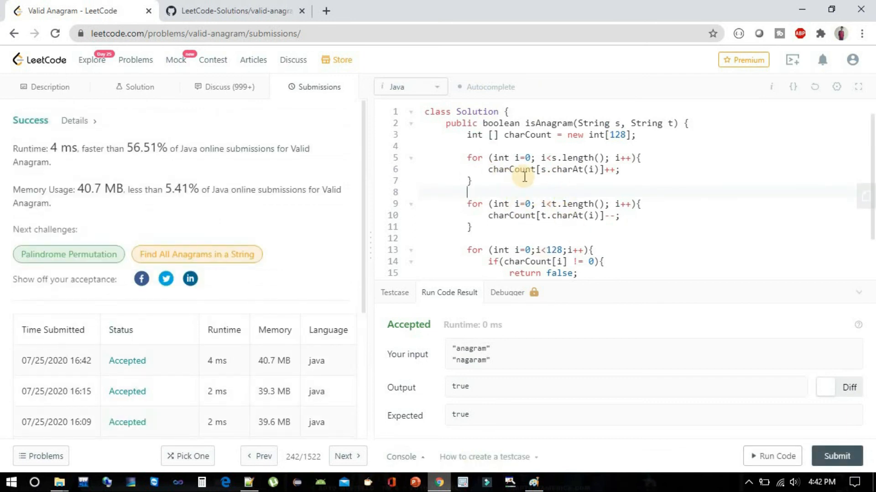
{"action": "left_click", "coordinate": [836, 456]}
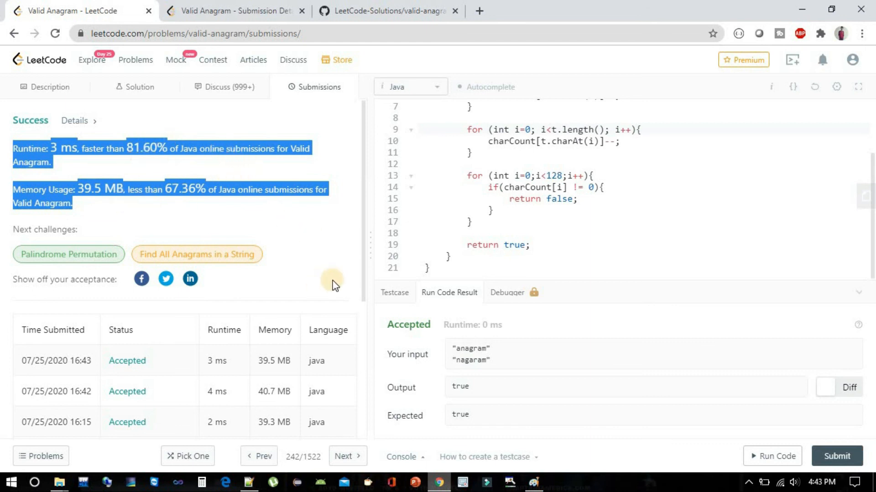
{"action": "mouse_move", "coordinate": [852, 294]}
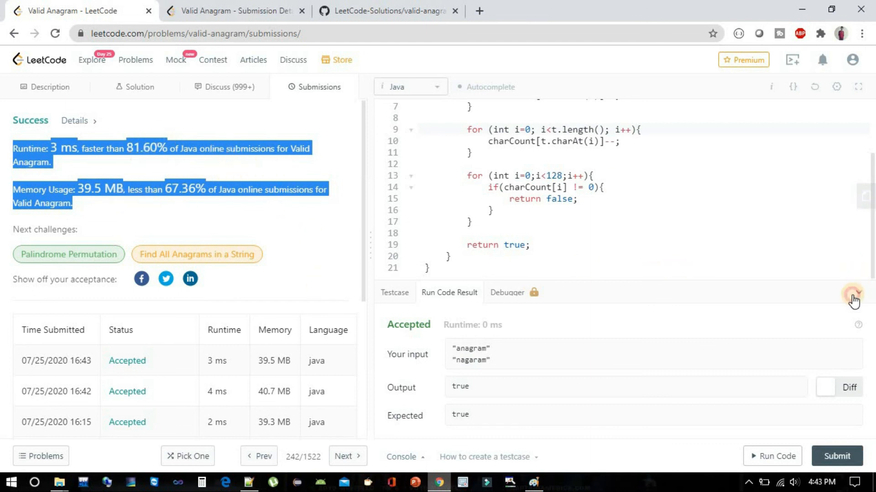
Step: Hide the Run Code Result panel so the full isAnagram solution is visible for the recap
{"action": "left_click", "coordinate": [852, 295]}
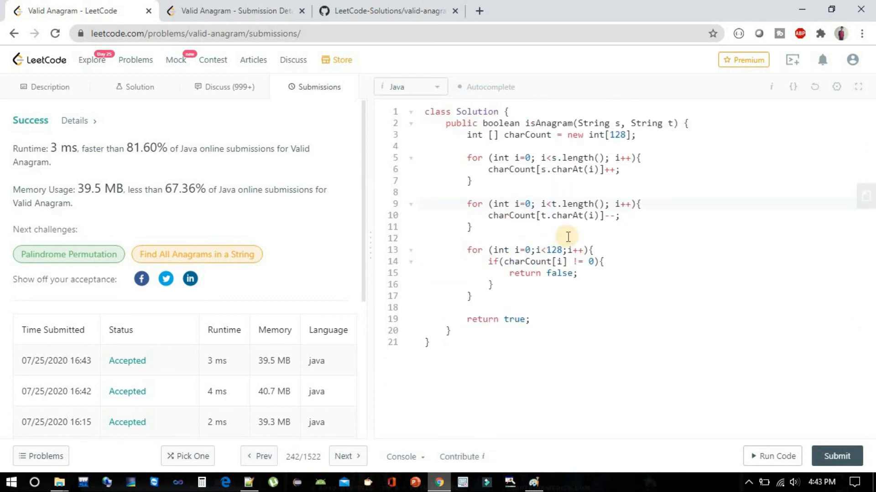
{"action": "mouse_move", "coordinate": [467, 192]}
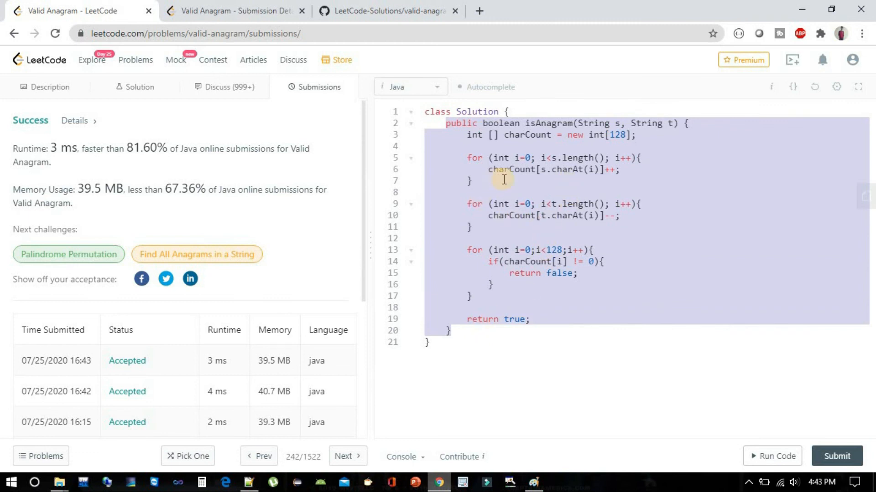
{"action": "left_click", "coordinate": [500, 203]}
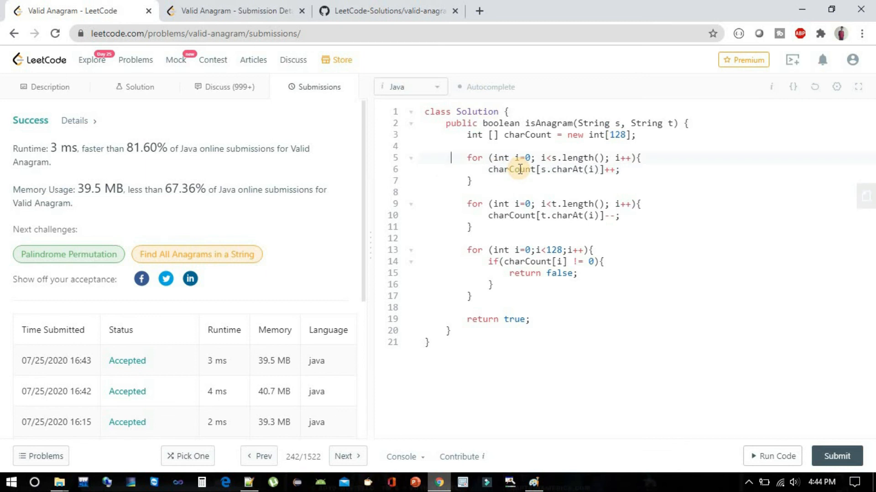
{"action": "mouse_move", "coordinate": [492, 173]}
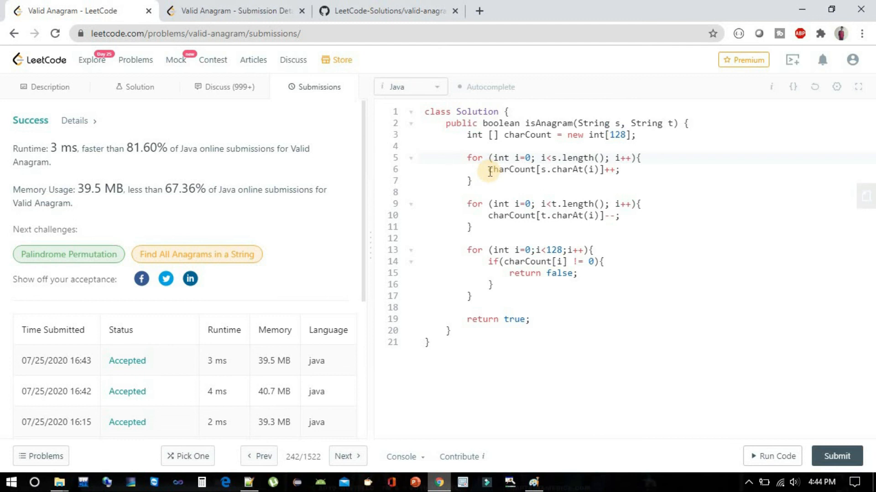
{"action": "mouse_move", "coordinate": [485, 167]}
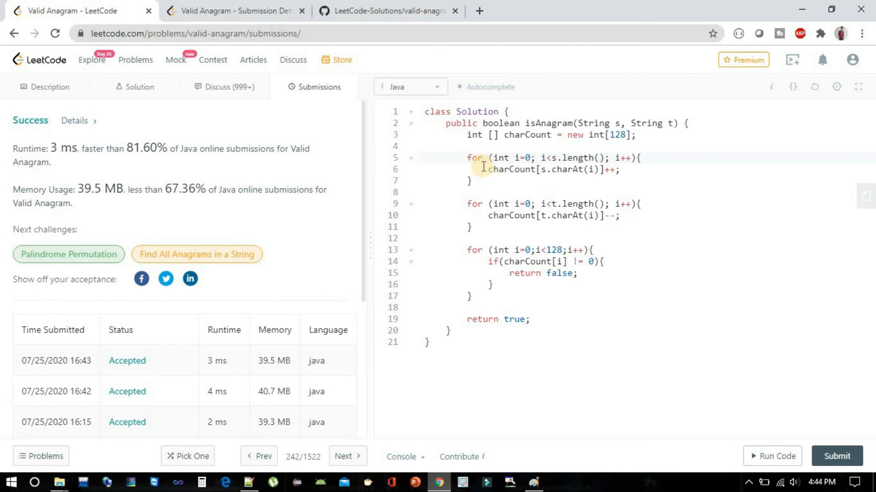